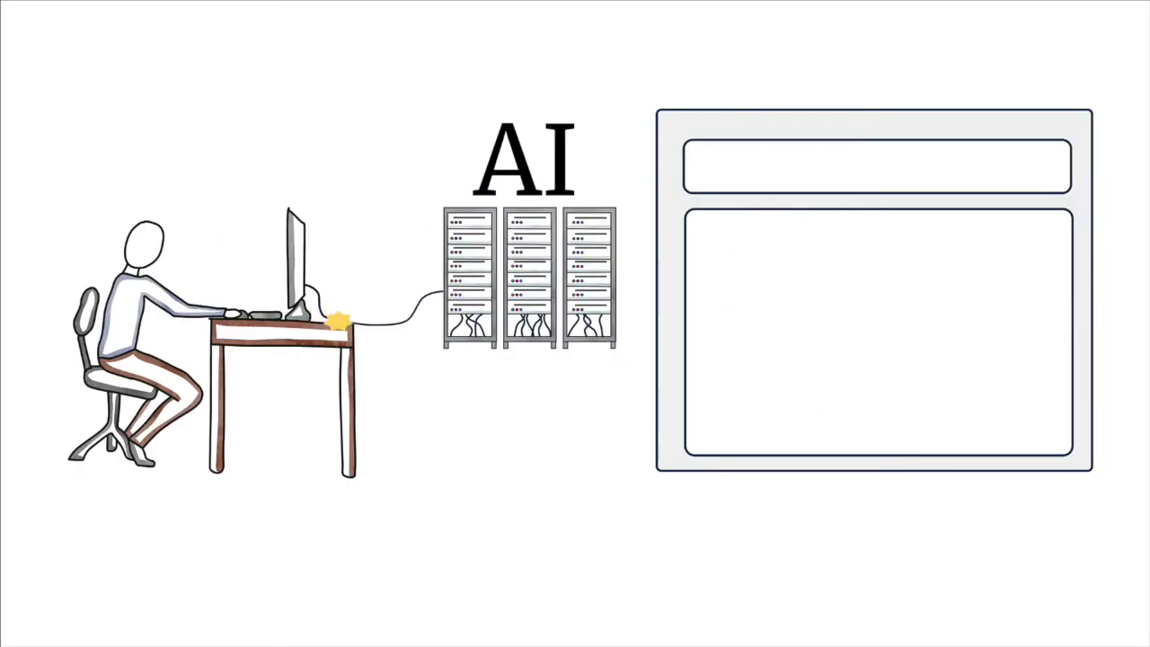
type("What is the best way to slice bread?")
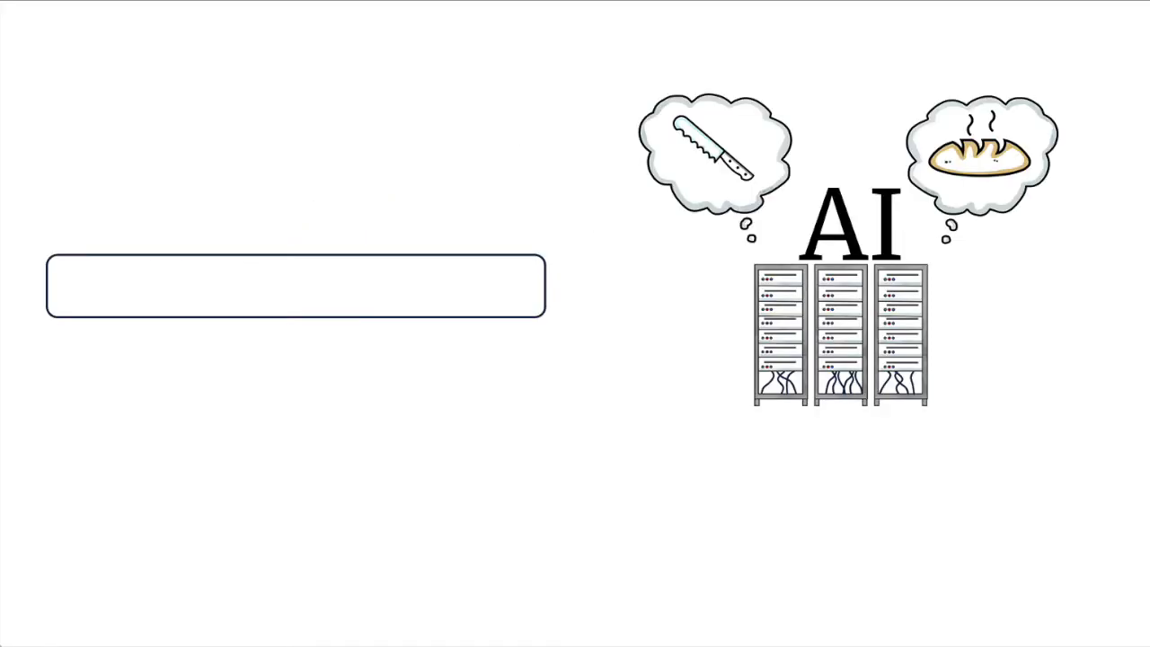
type("What is the best way to slice bread?")
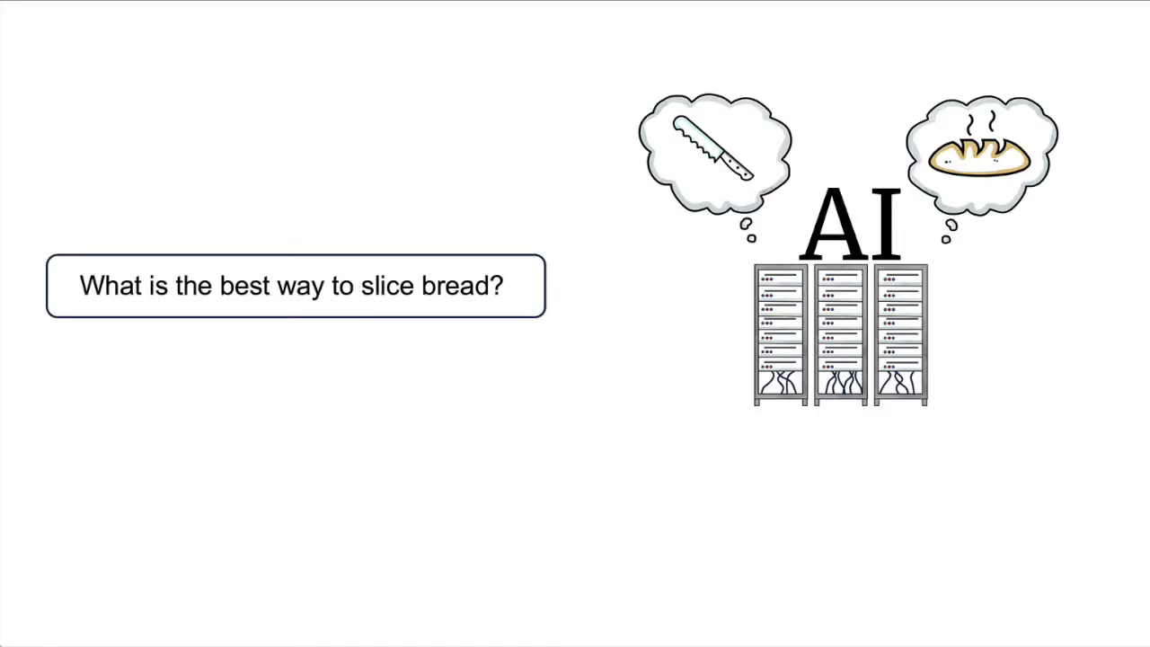